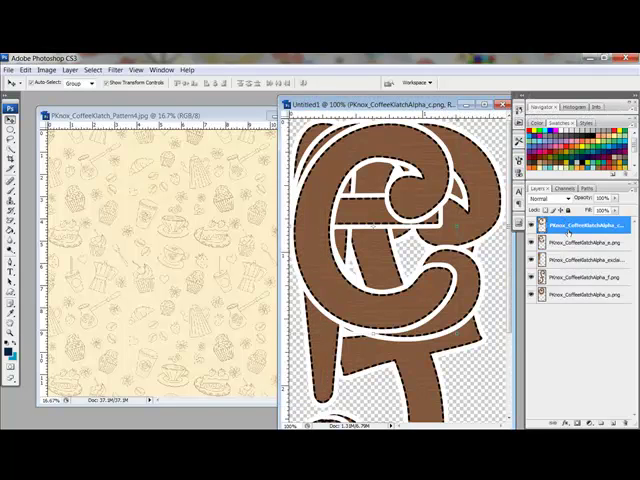
pyautogui.moveTo(580, 302)
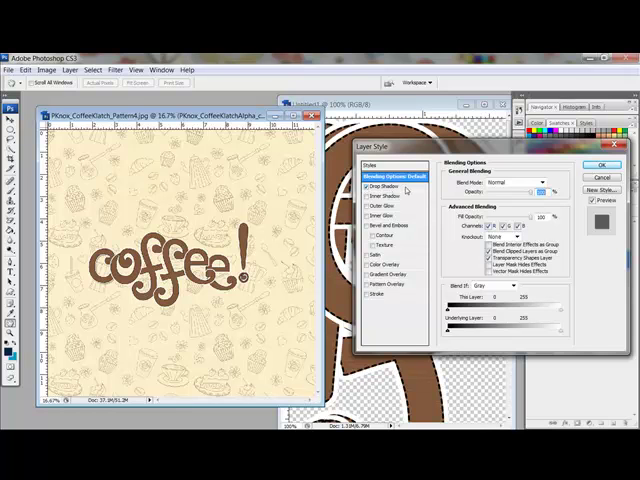
# Step: Bring up the Drop Shadow options for the selected coffee! letter layer
pyautogui.click(375, 187)
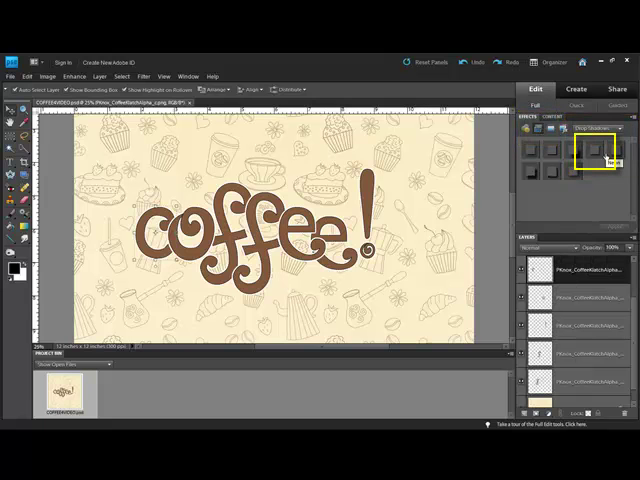
# Step: Apply the Low drop shadow preset to the selected letter layer
pyautogui.click(585, 150)
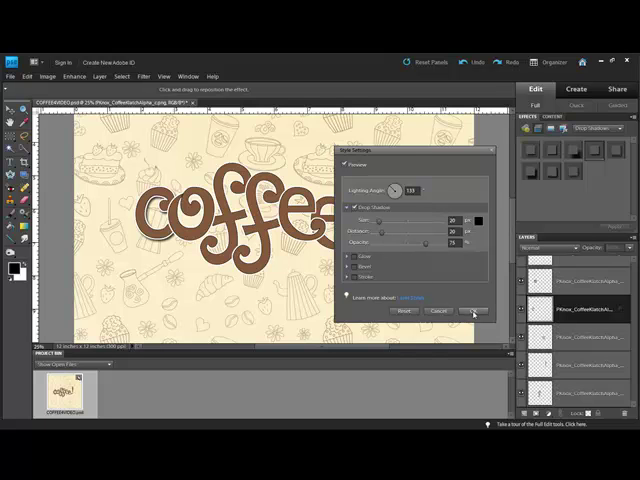
# Step: Confirm the letter's drop shadow at 133° angle, 20 px size and distance, 75% opacity
pyautogui.click(471, 311)
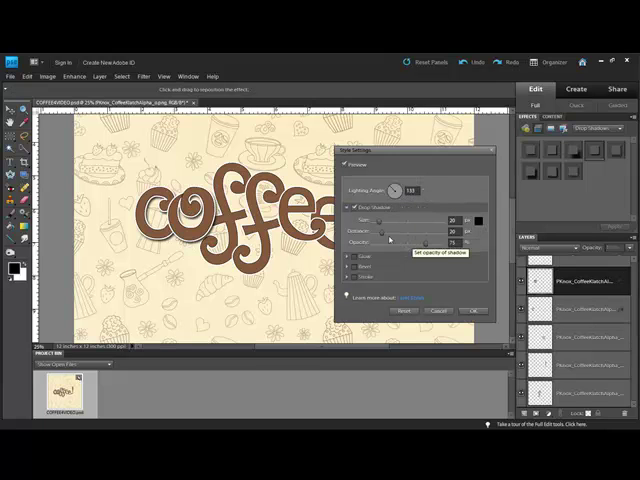
pyautogui.click(454, 311)
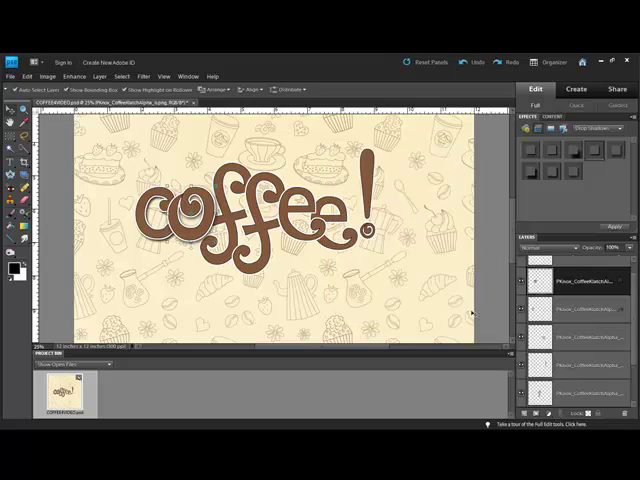